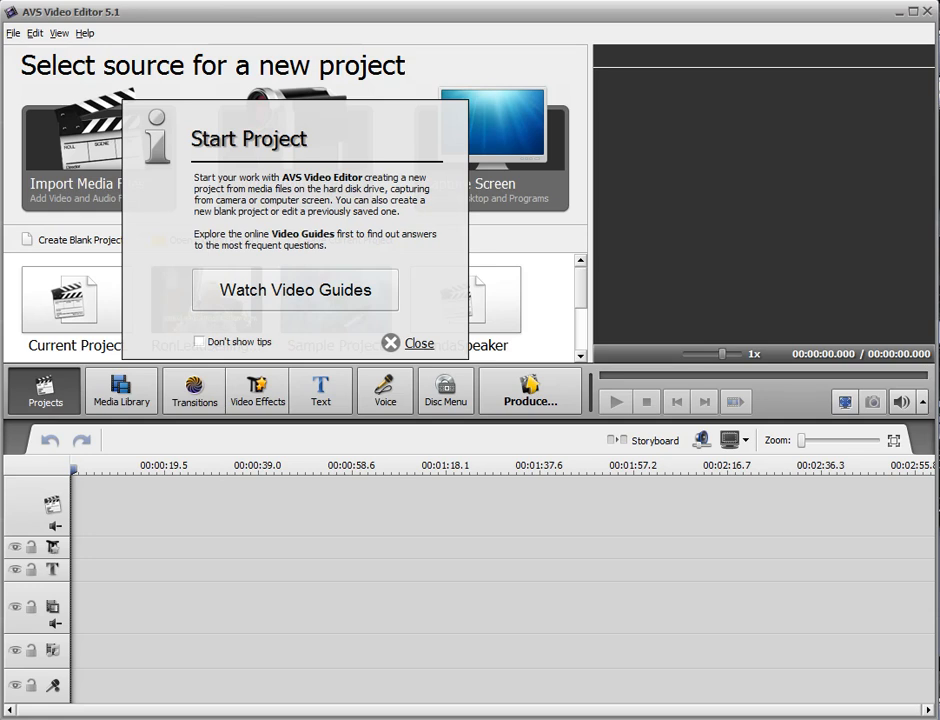
pyautogui.moveTo(130, 658)
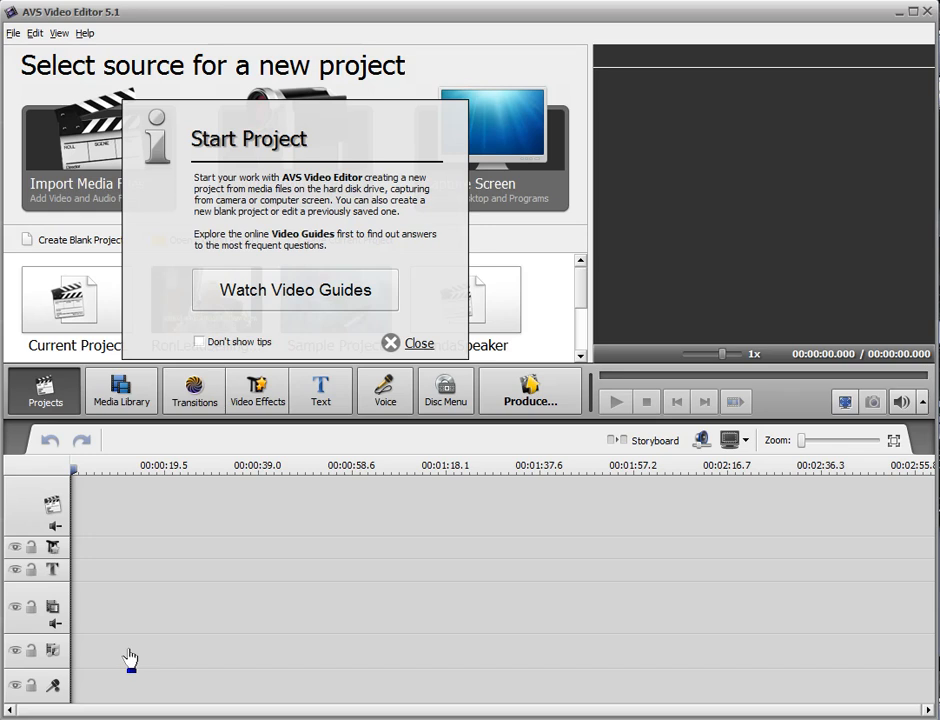
pyautogui.moveTo(309, 583)
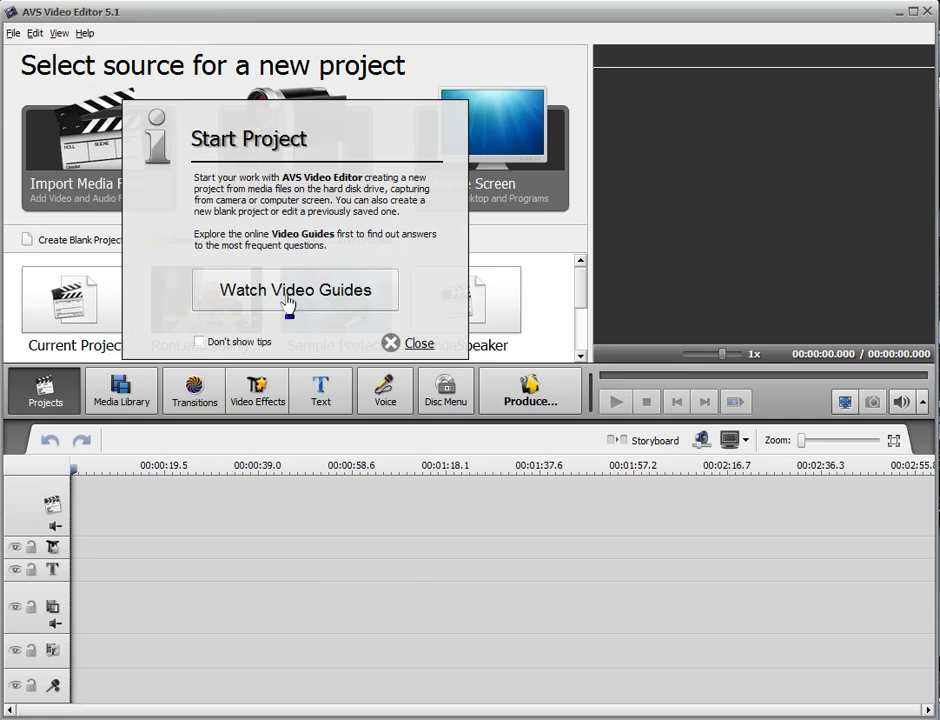
pyautogui.moveTo(580, 82)
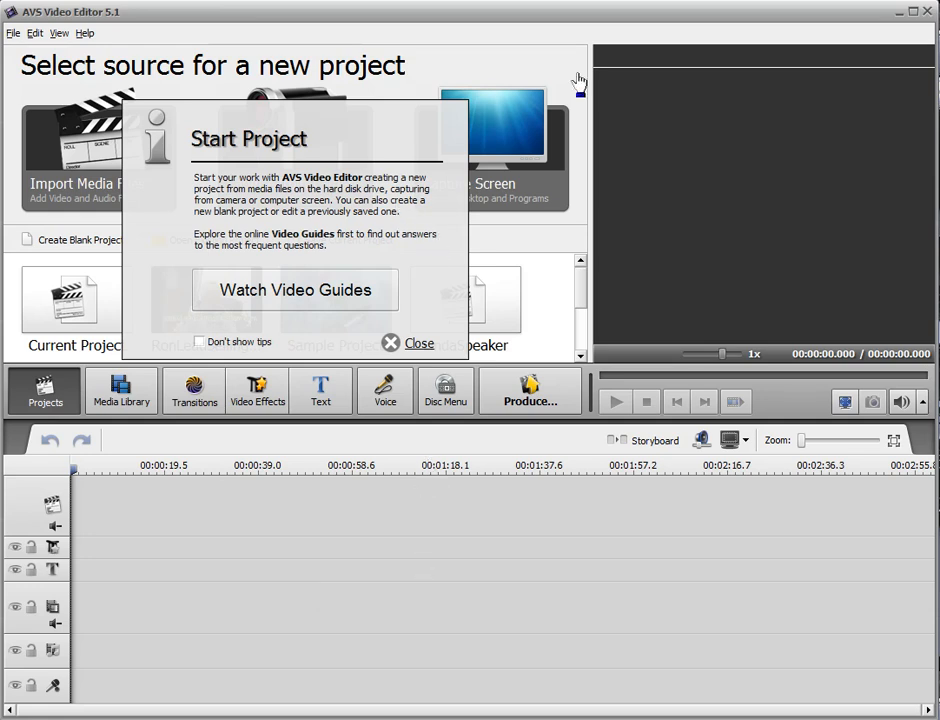
pyautogui.moveTo(399, 314)
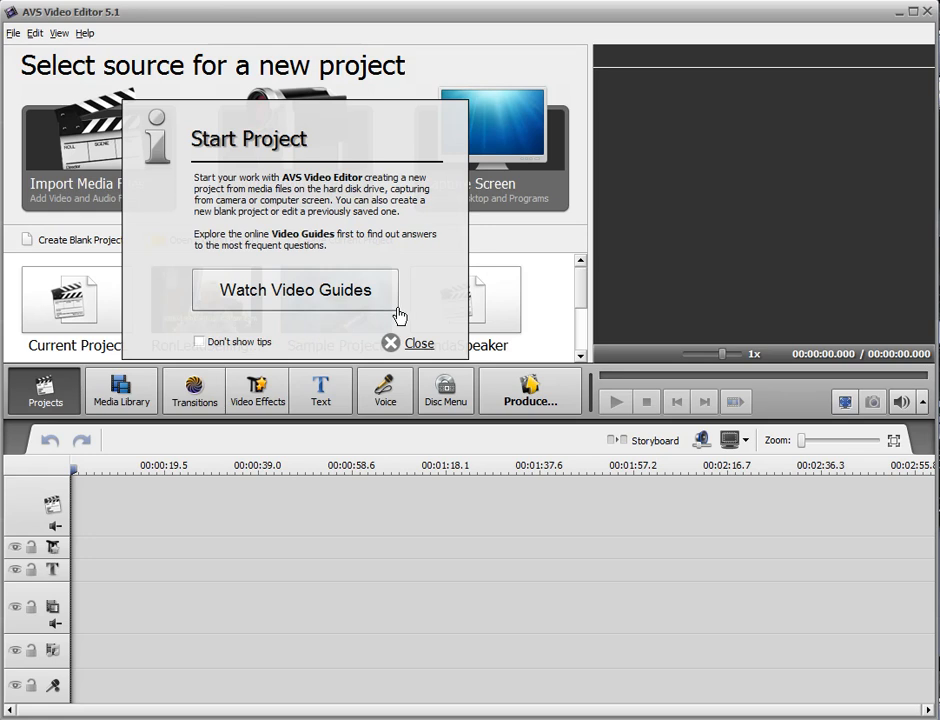
# Close the Start Project tip and create a blank project.
pyautogui.click(409, 343)
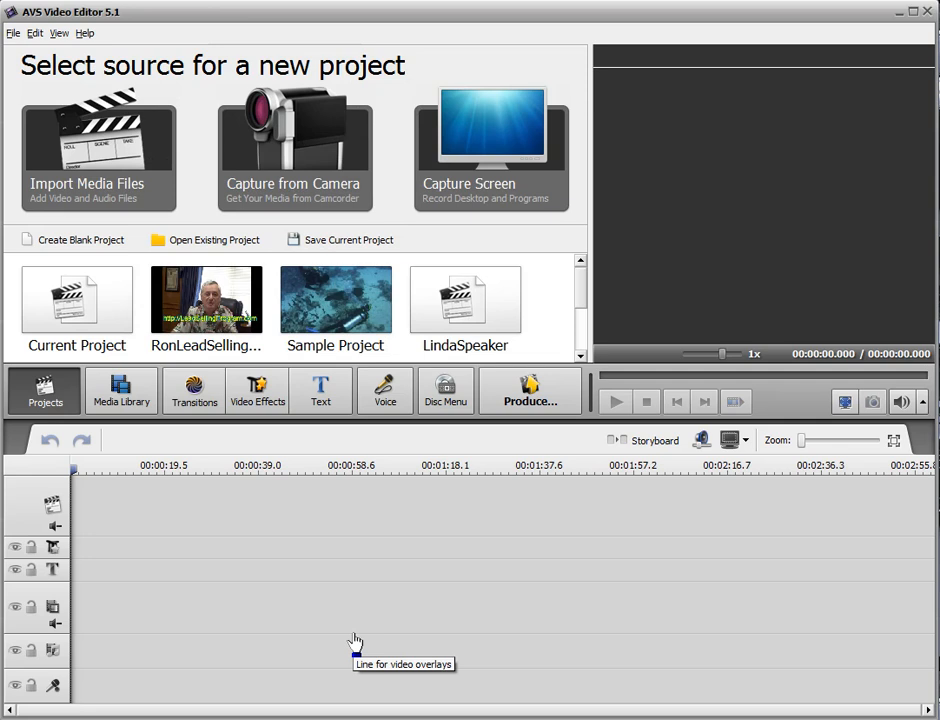
pyautogui.moveTo(117, 260)
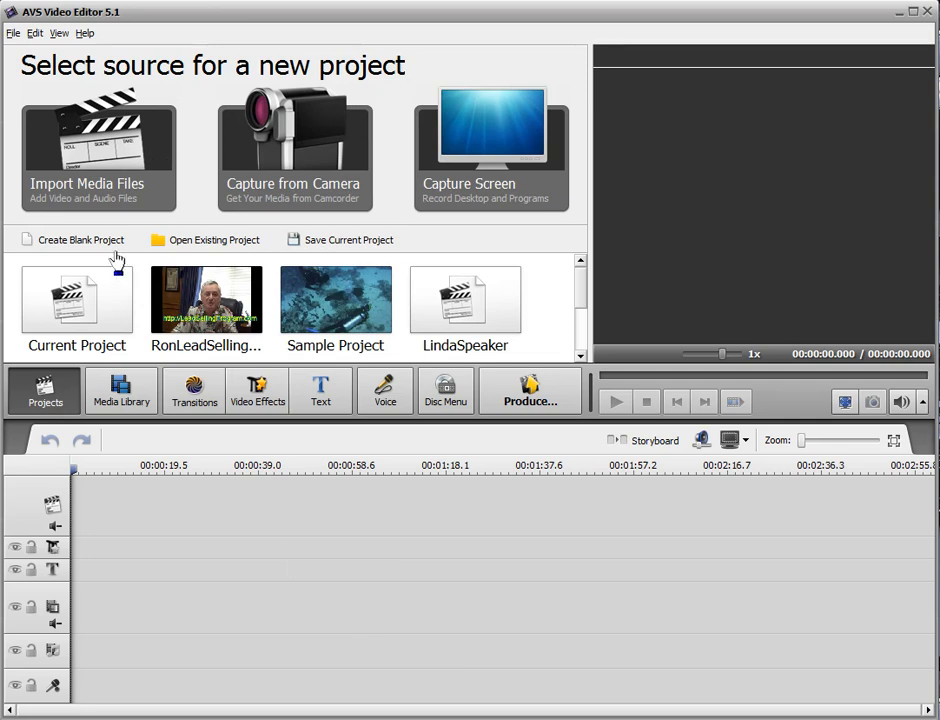
pyautogui.moveTo(517, 185)
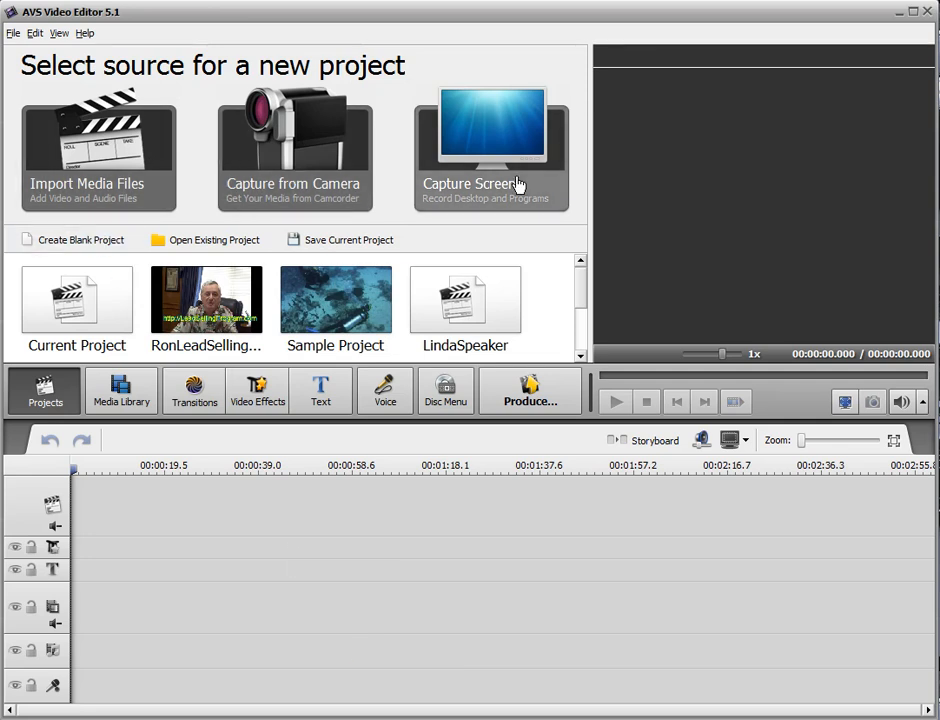
pyautogui.moveTo(160, 277)
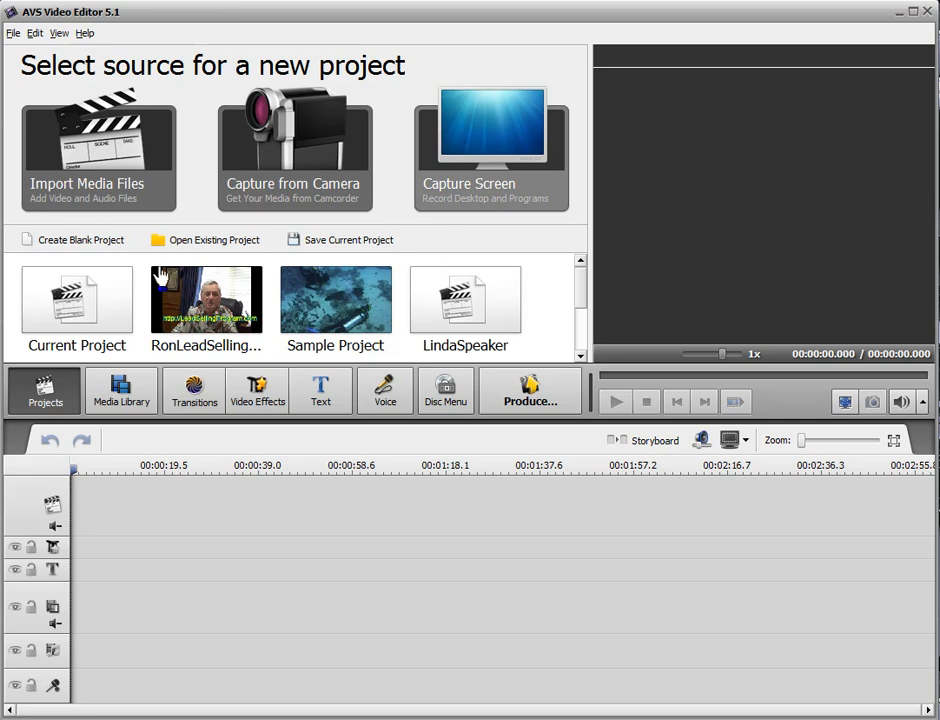
pyautogui.moveTo(140, 277)
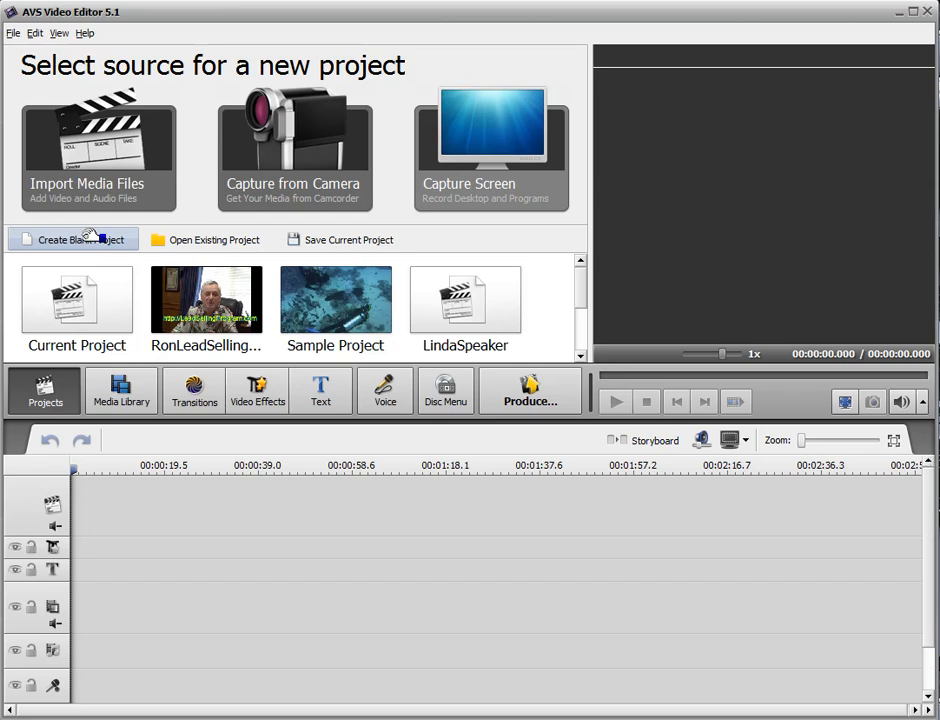
pyautogui.click(121, 390)
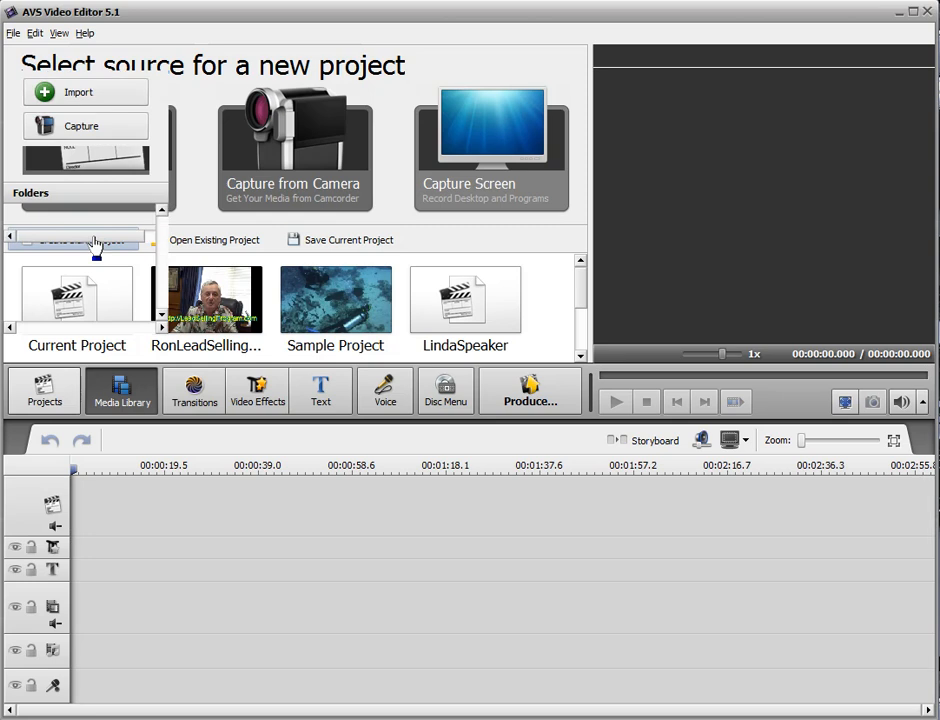
# Open the Imported Media Library folder, dismiss its tip, and scroll through the clips.
pyautogui.click(121, 390)
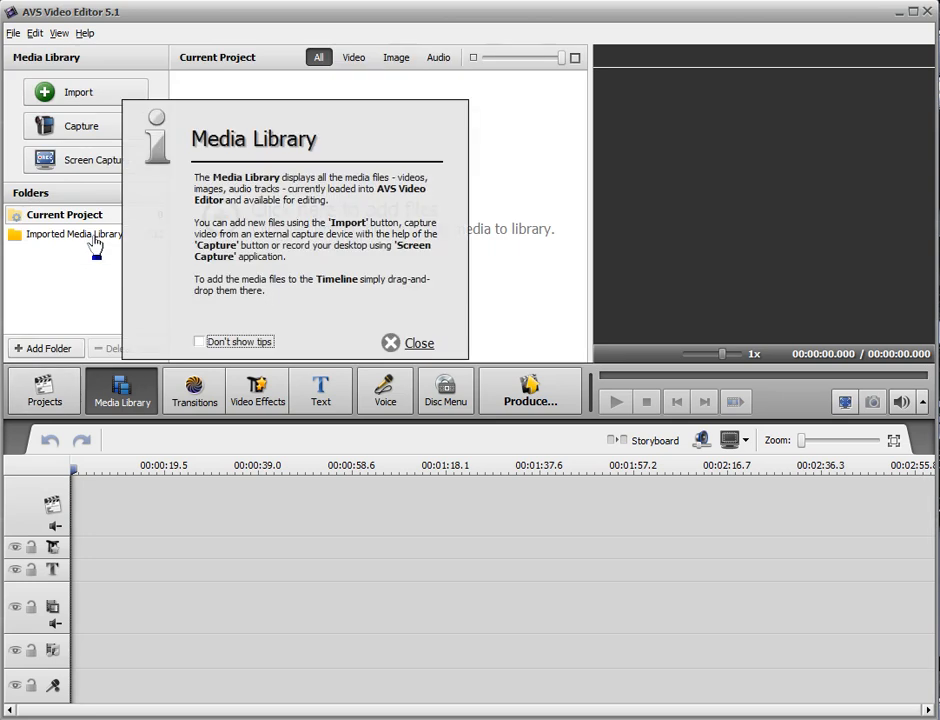
pyautogui.click(75, 234)
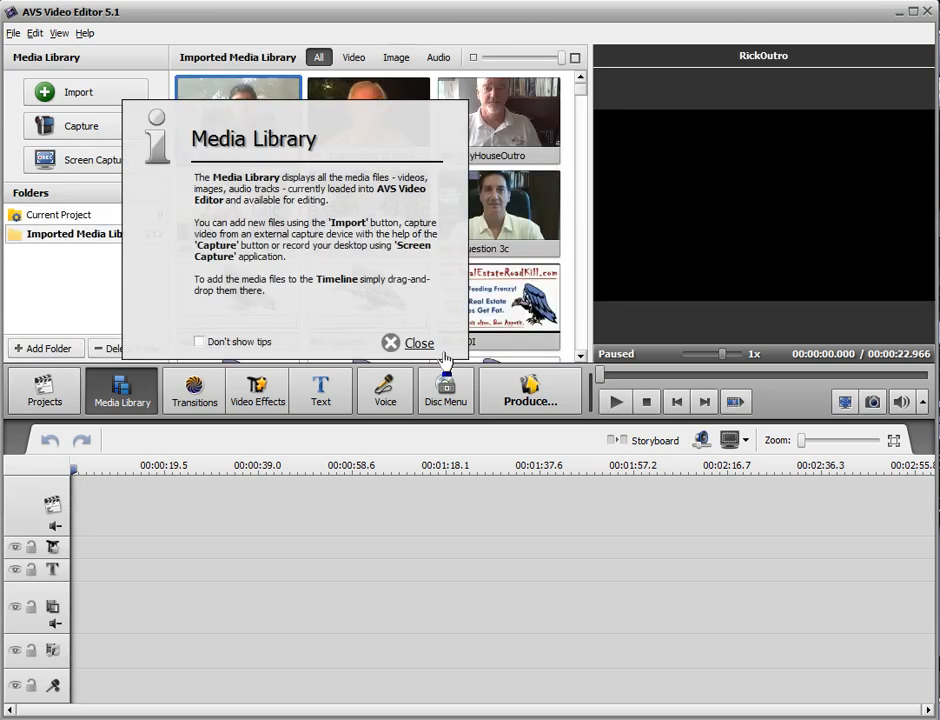
pyautogui.click(411, 342)
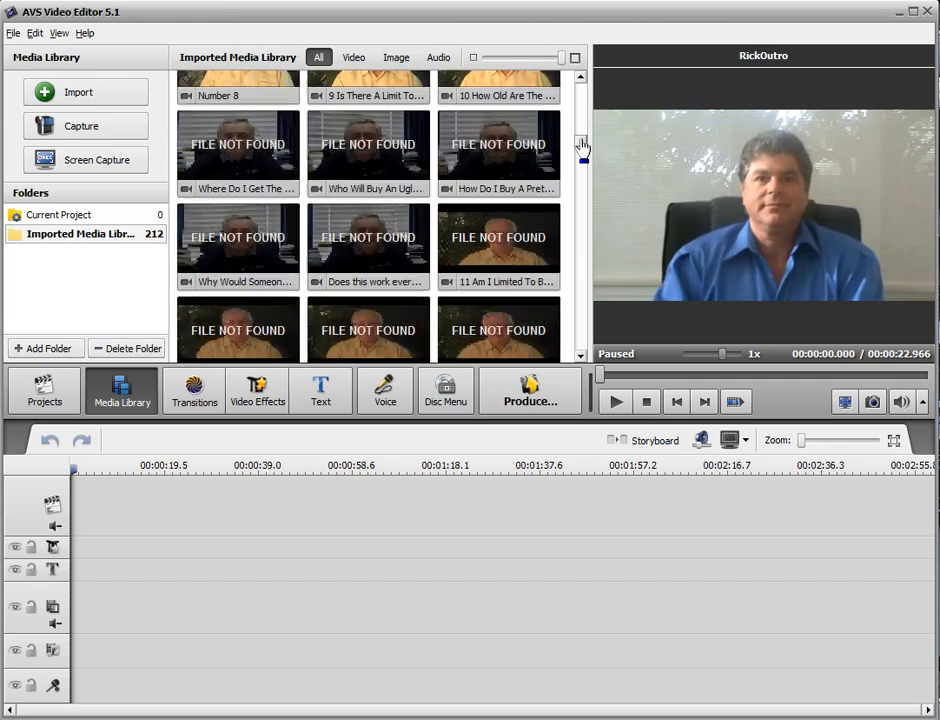
pyautogui.scroll(-3)
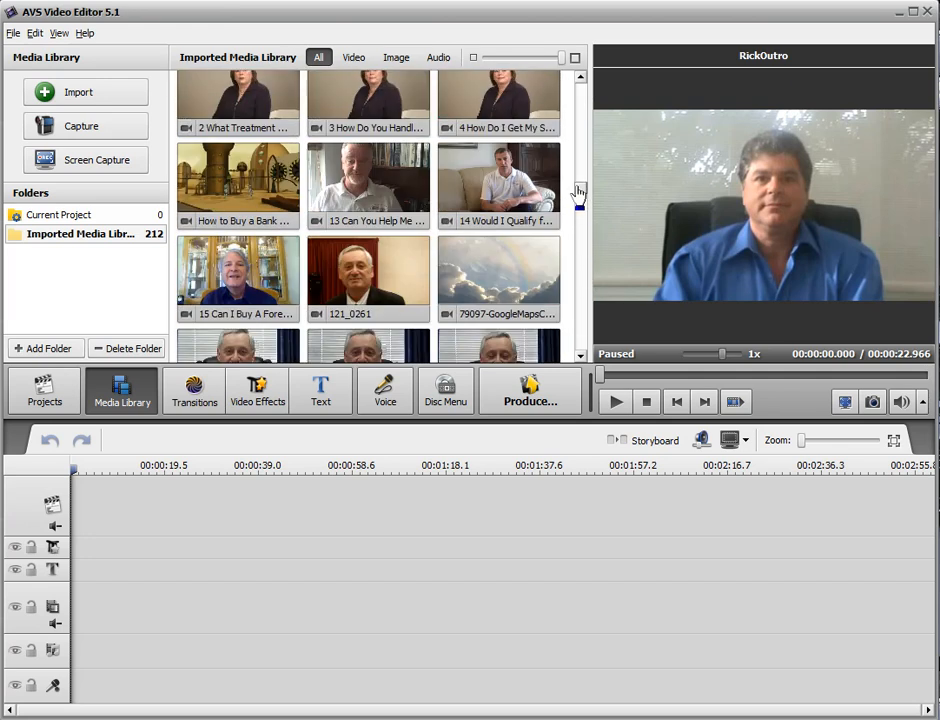
pyautogui.scroll(3)
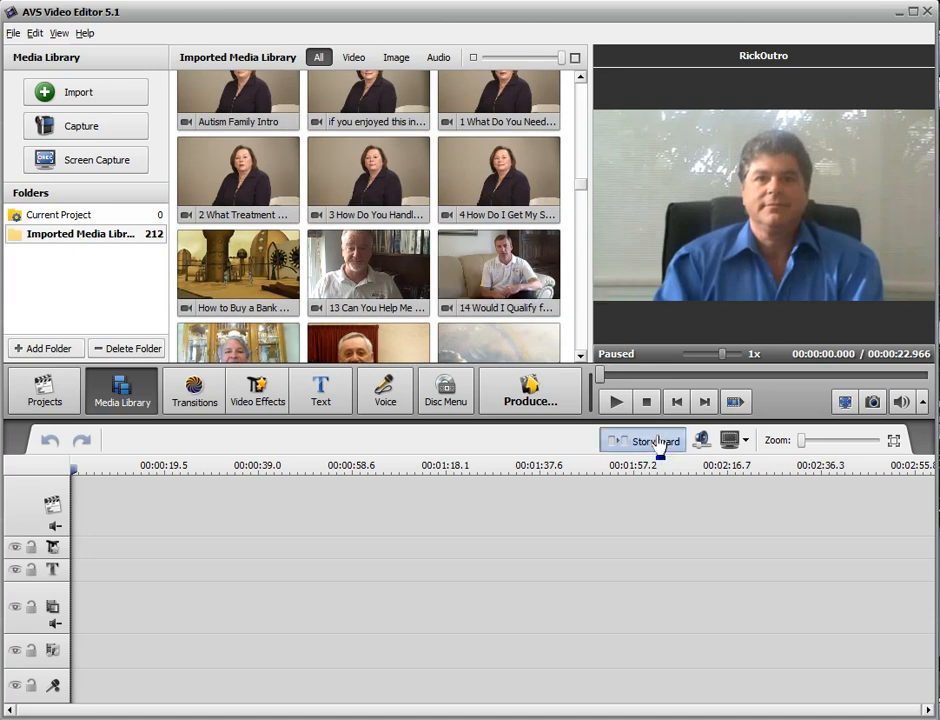
# In storyboard view, add clip 3 'How Do You Handle Behavior Of Students With Autism'.
pyautogui.click(643, 440)
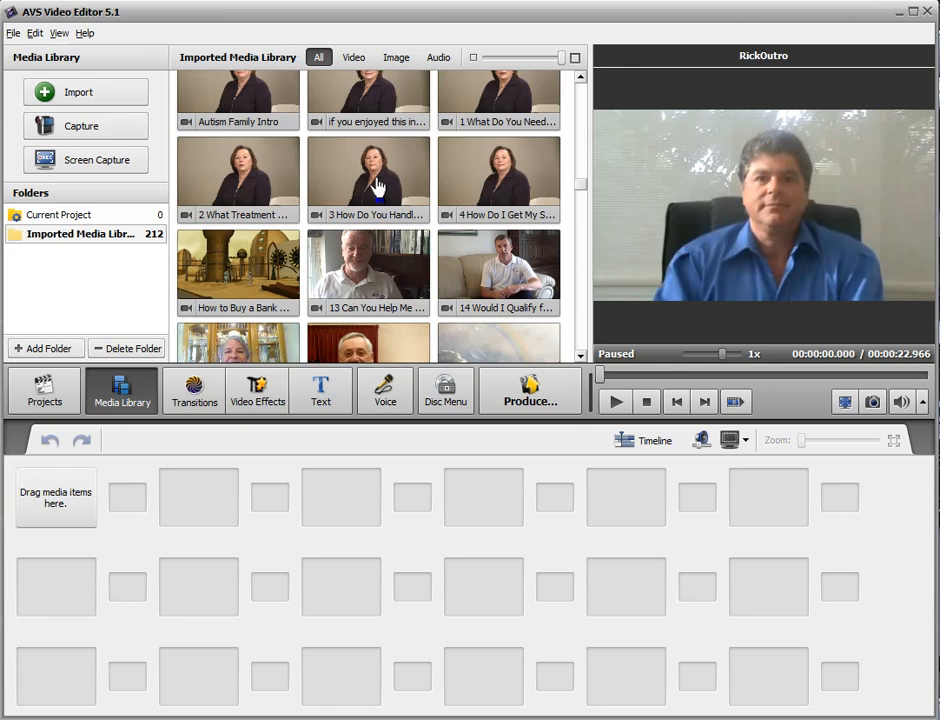
pyautogui.moveTo(65, 508)
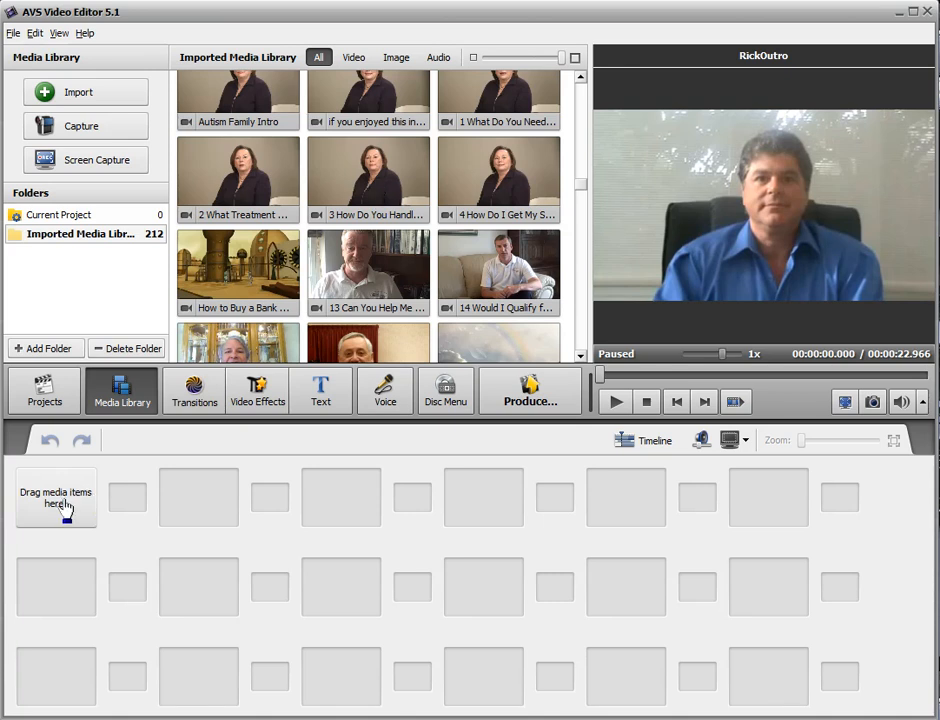
pyautogui.click(368, 180)
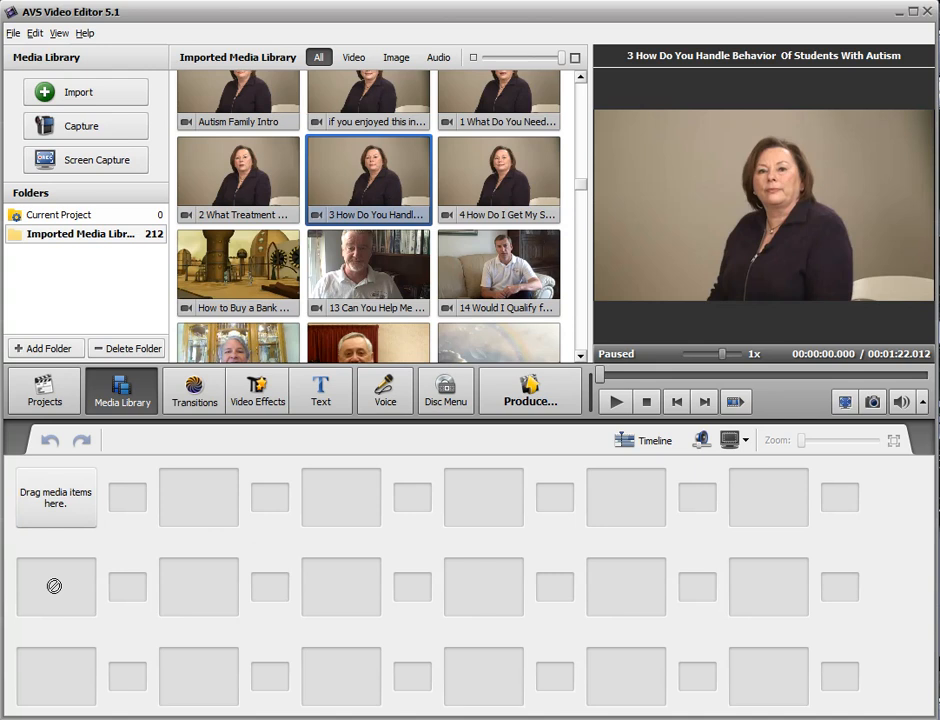
pyautogui.doubleClick(368, 180)
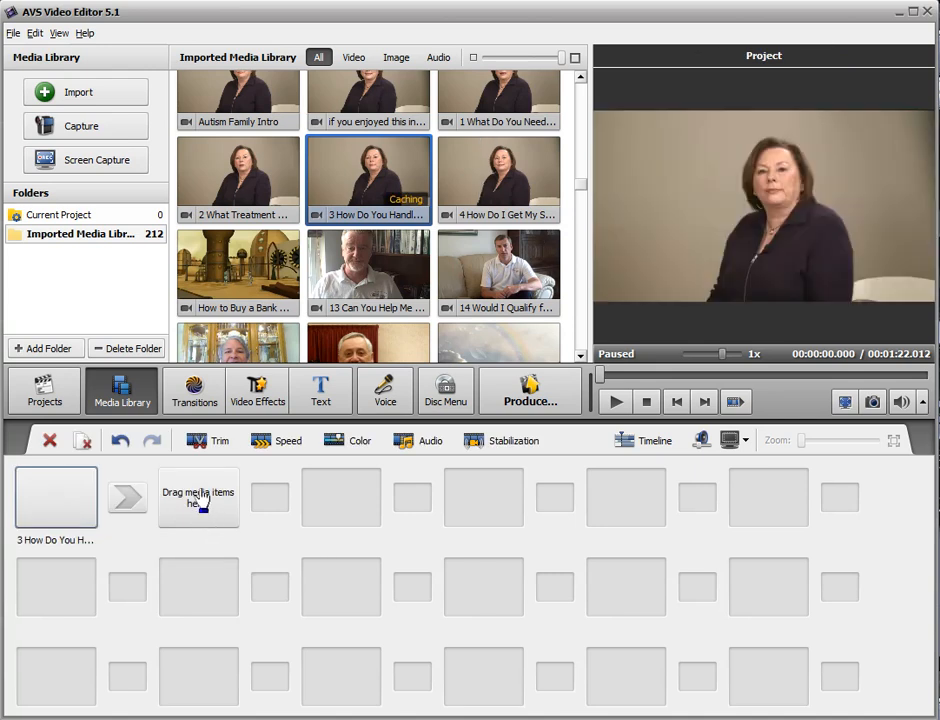
pyautogui.click(498, 180)
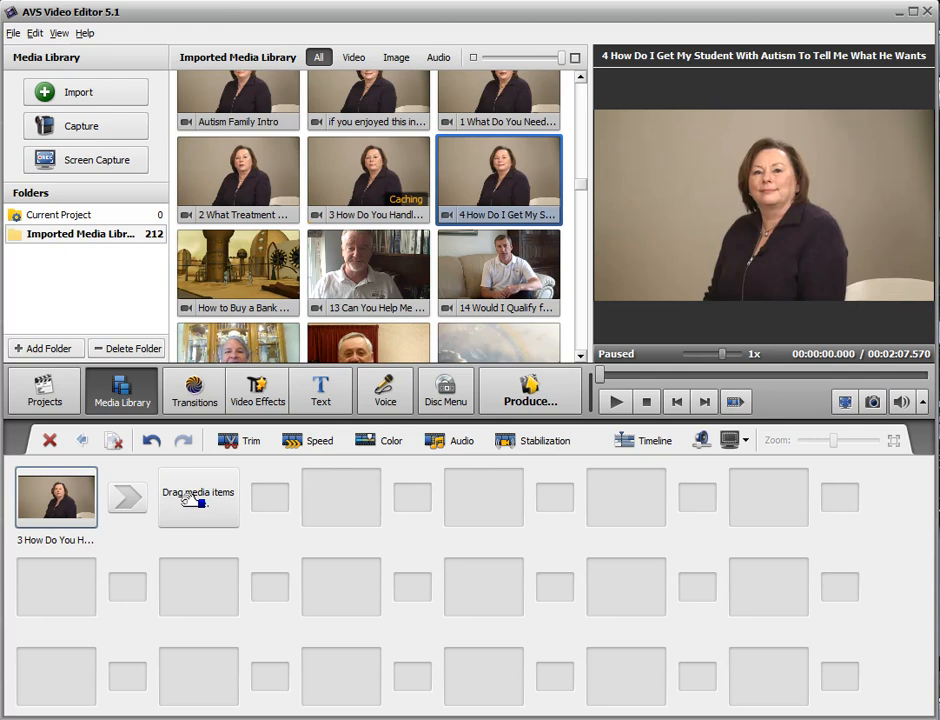
pyautogui.click(194, 390)
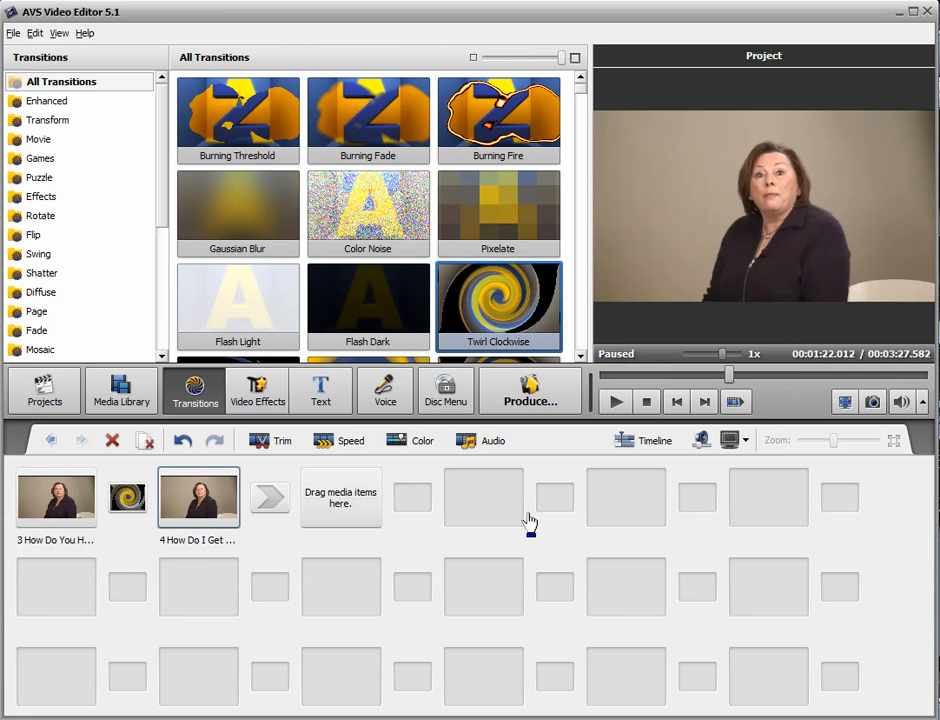
# Switch the editing area back to timeline view with the two joined clips.
pyautogui.click(652, 440)
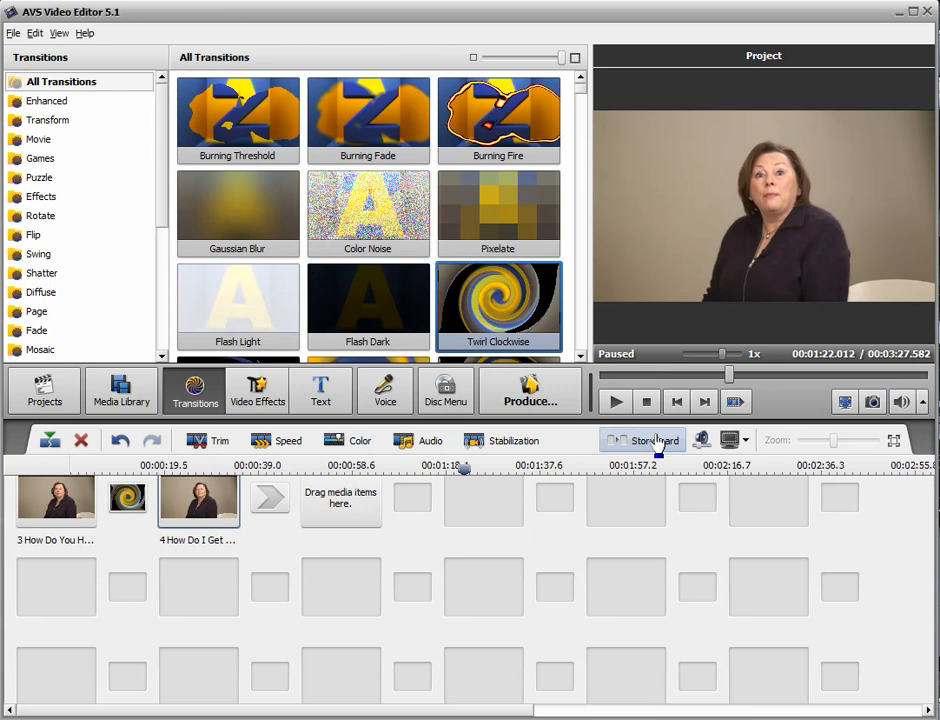
# Preview the Twirl Clockwise transition on the timeline, then stop playback and deselect clips.
pyautogui.click(643, 440)
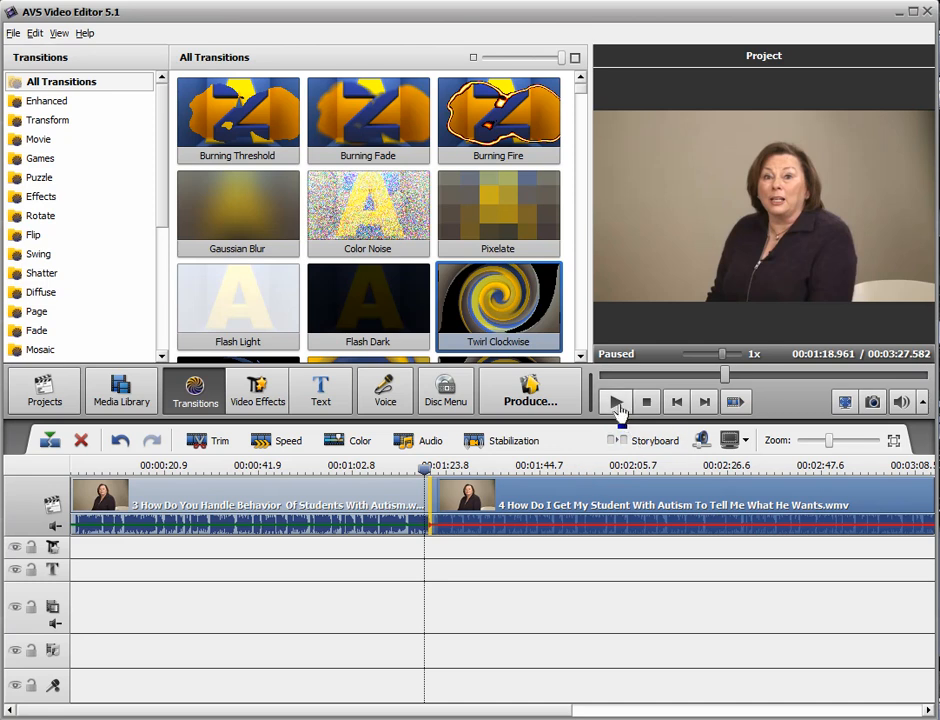
pyautogui.click(901, 401)
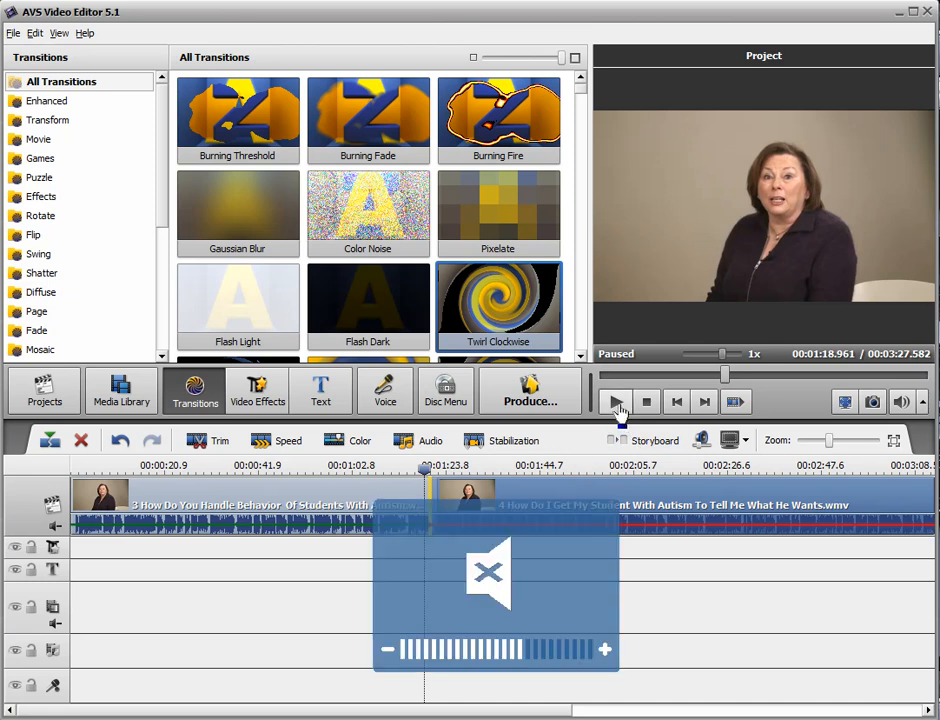
pyautogui.click(616, 401)
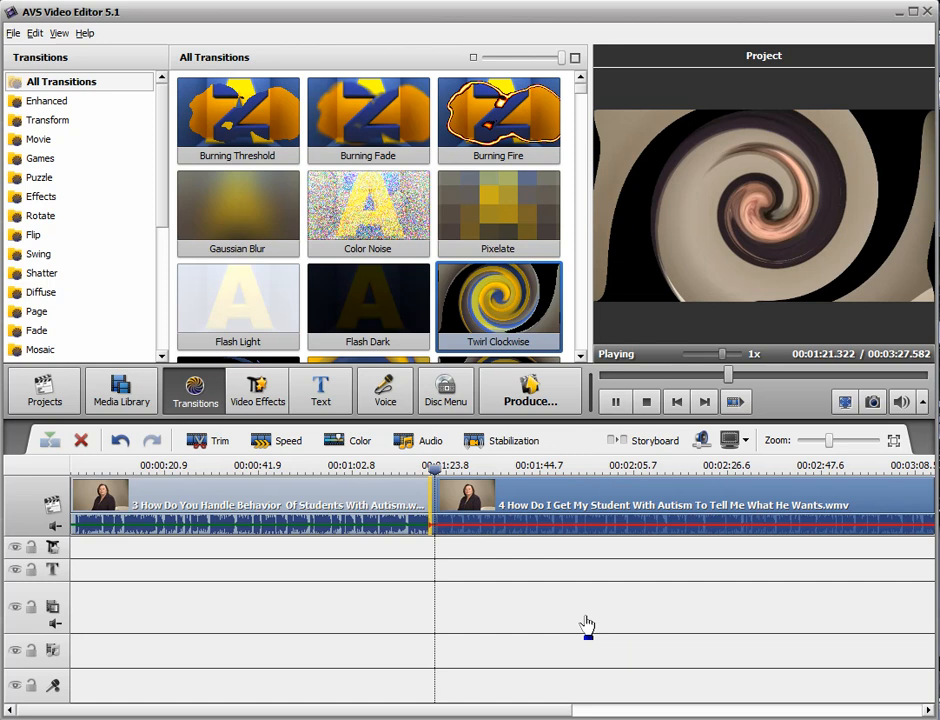
pyautogui.click(646, 401)
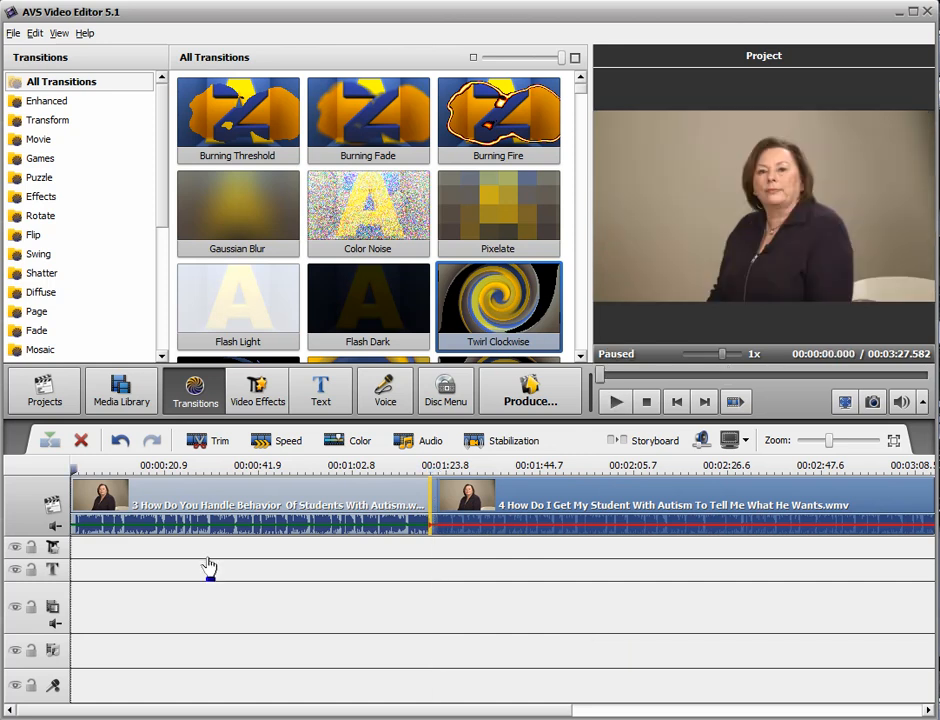
pyautogui.click(485, 505)
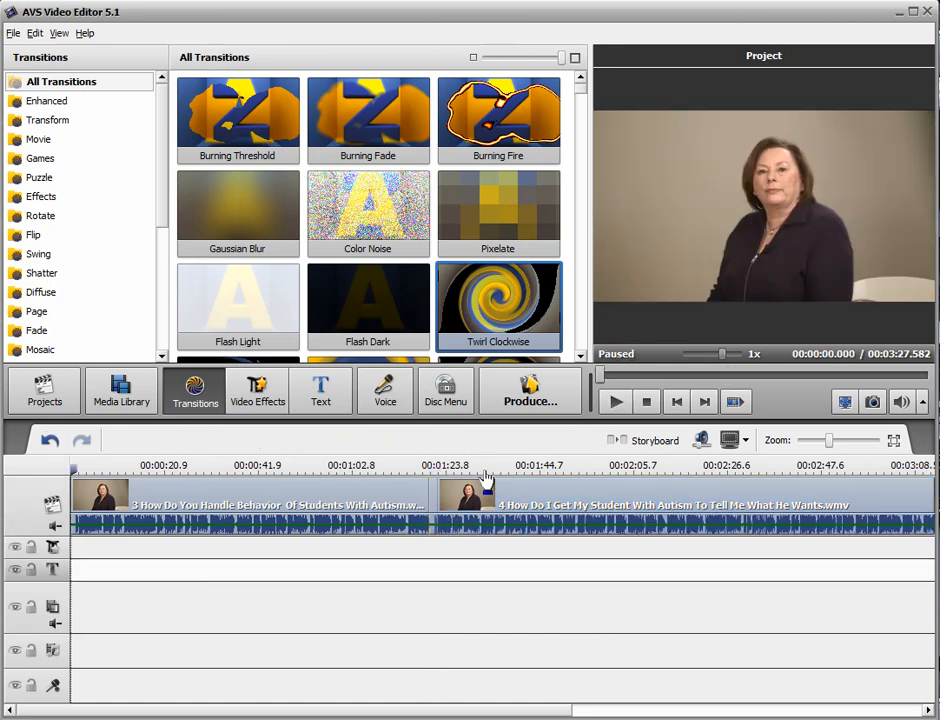
# Open the Text library, close its tip, and browse toward the Simple text presets.
pyautogui.click(320, 390)
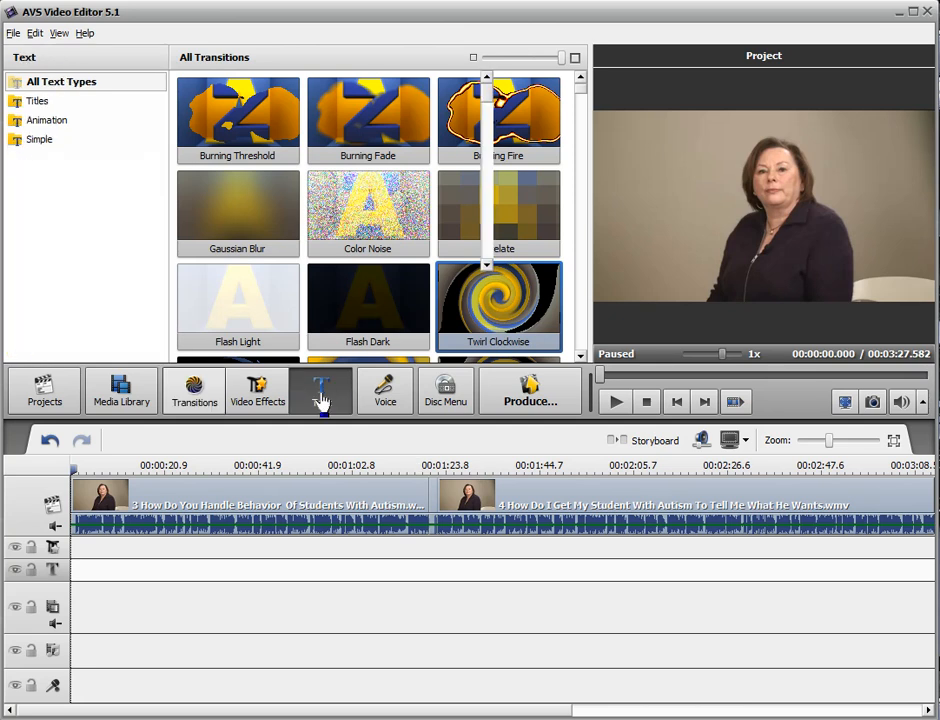
pyautogui.click(321, 390)
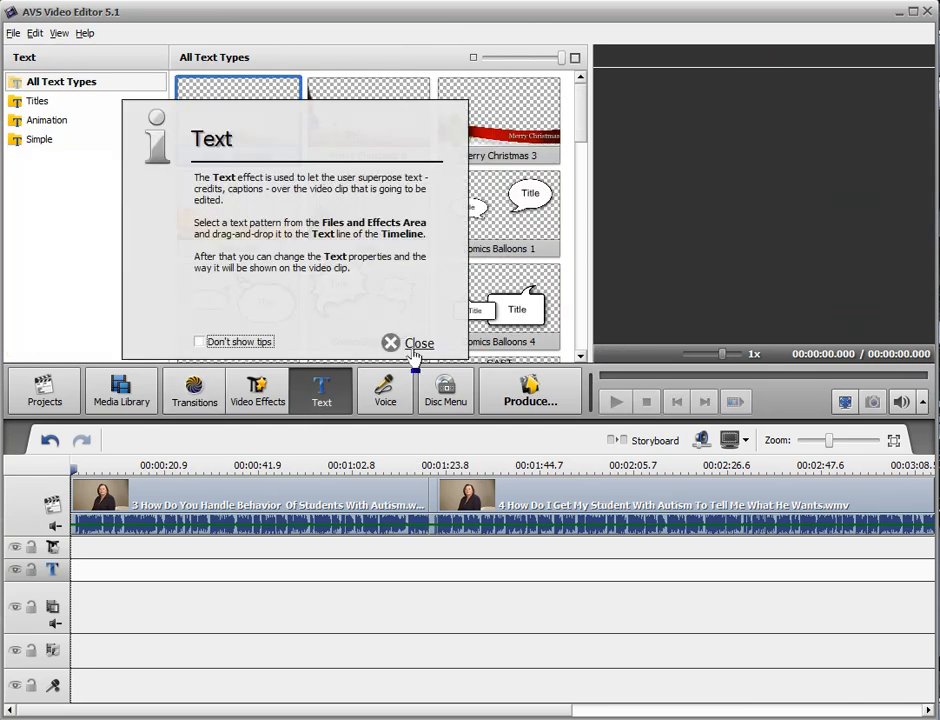
pyautogui.click(616, 401)
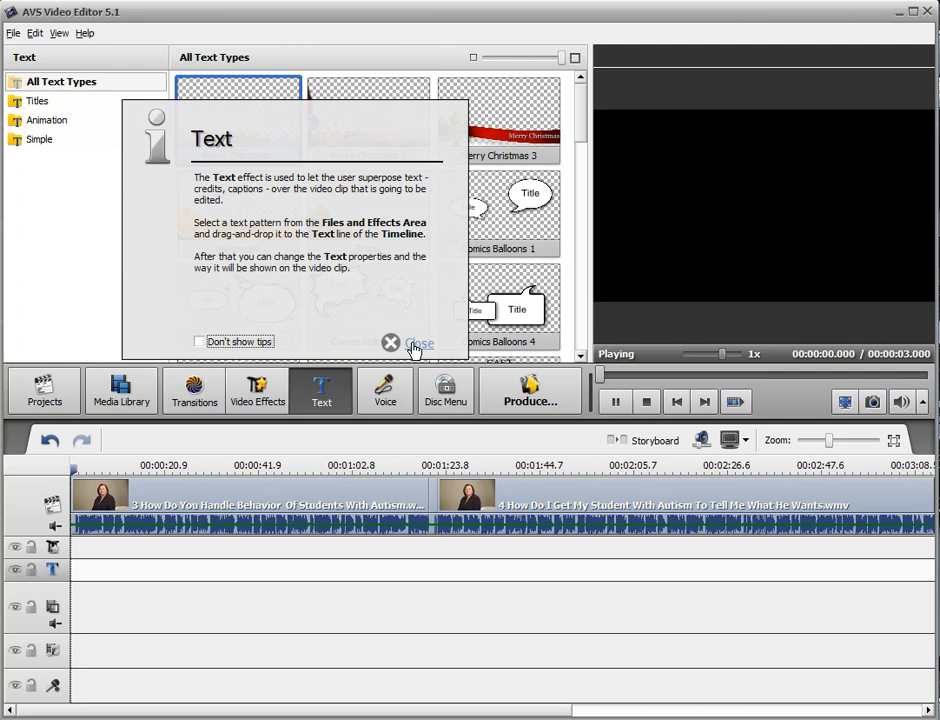
pyautogui.click(408, 342)
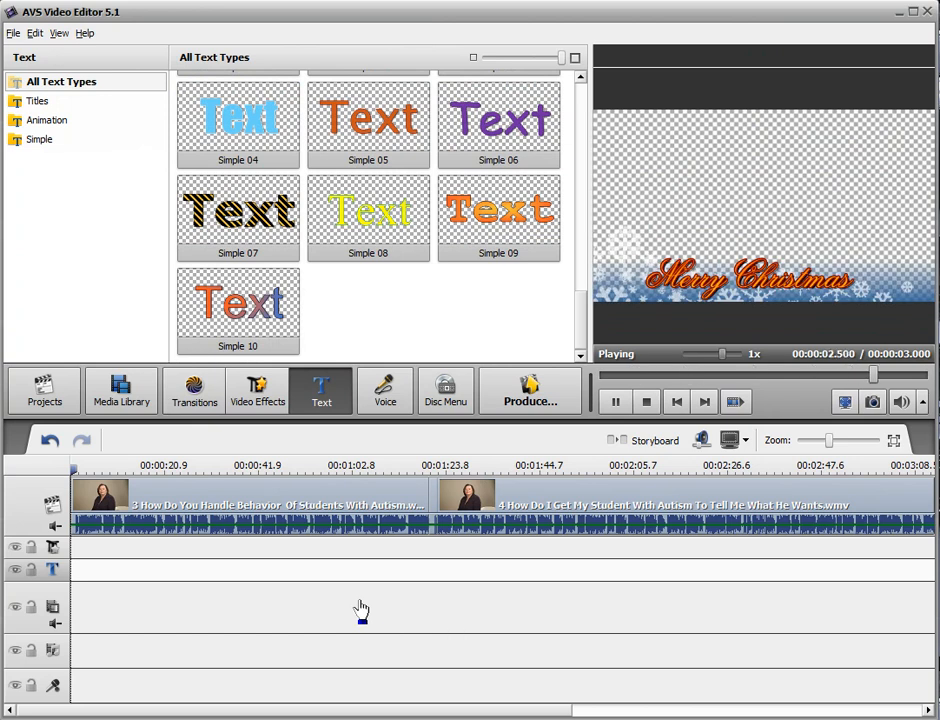
pyautogui.click(646, 401)
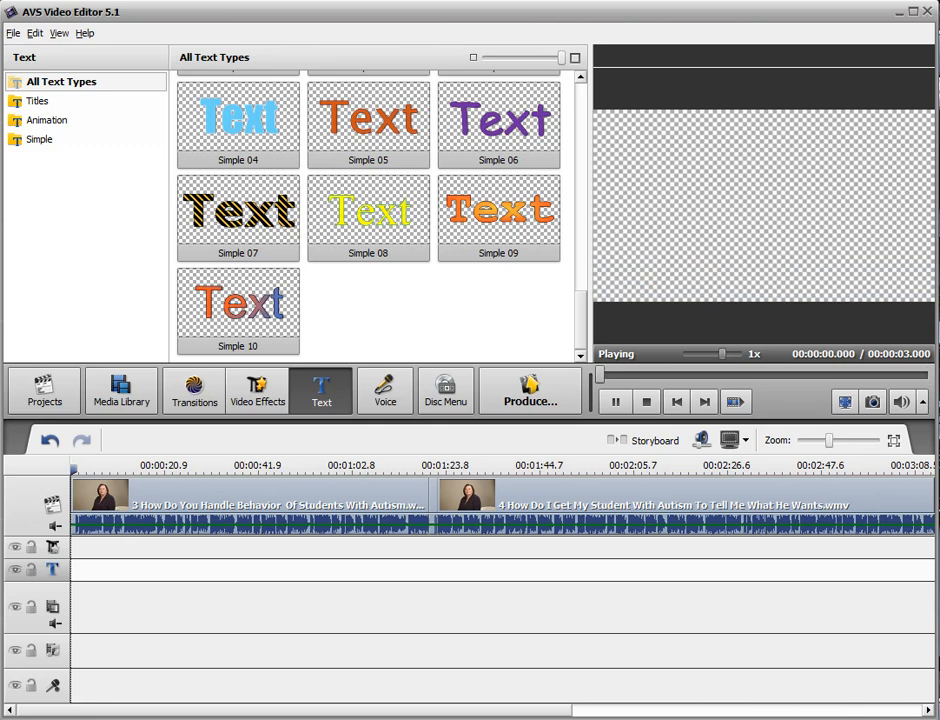
pyautogui.click(616, 401)
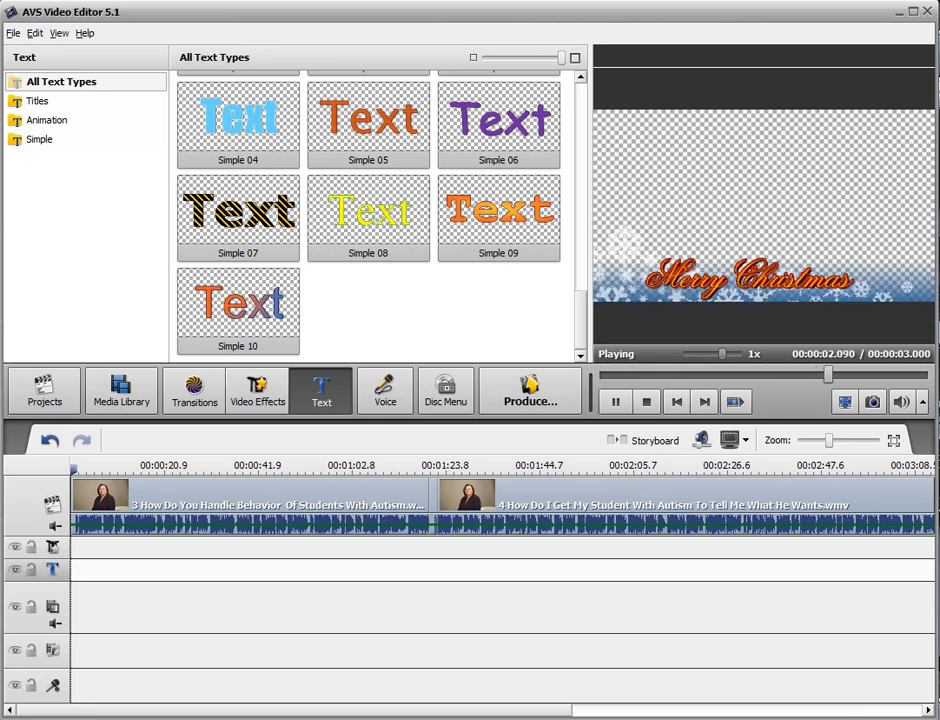